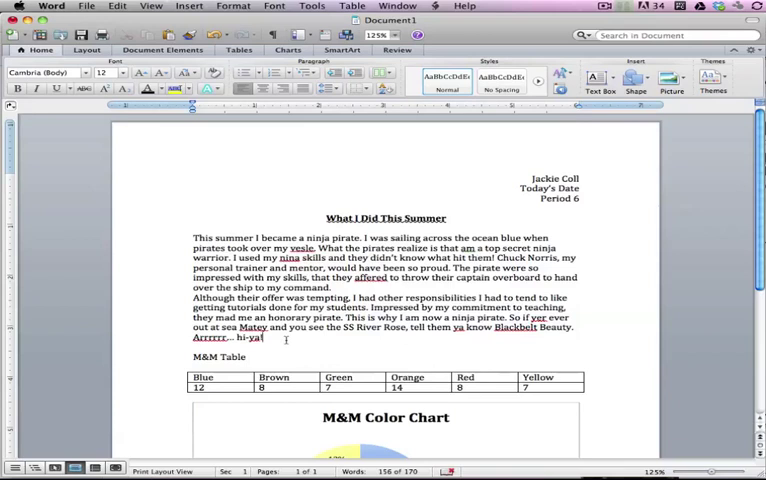
Step: Select the whole summer essay paragraph from 'This summer I became a ninja pirate' to 'Arrrrrr... hi-ya!'
left_click_drag(194, 236, 264, 338)
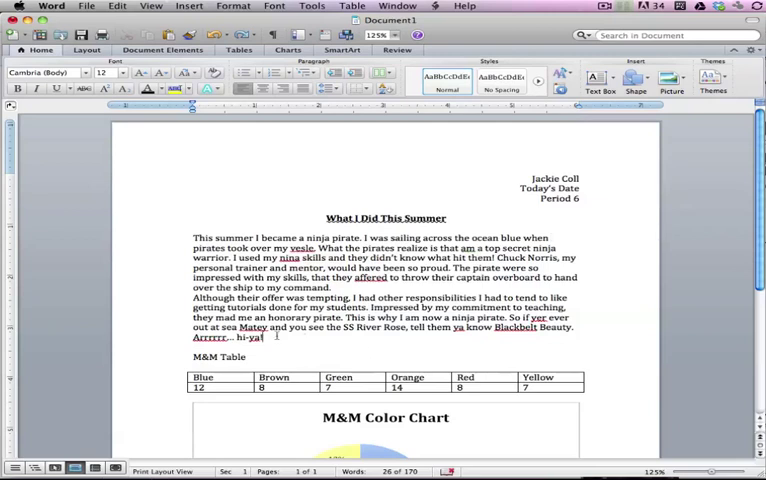
left_click_drag(196, 236, 264, 338)
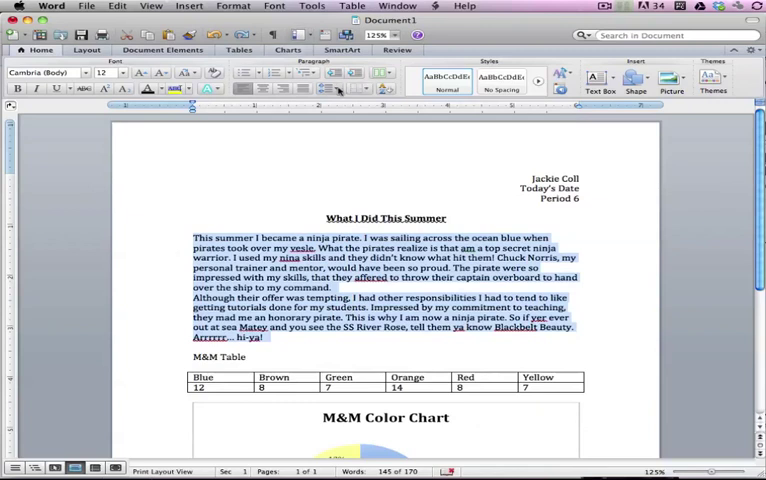
mouse_move(338, 88)
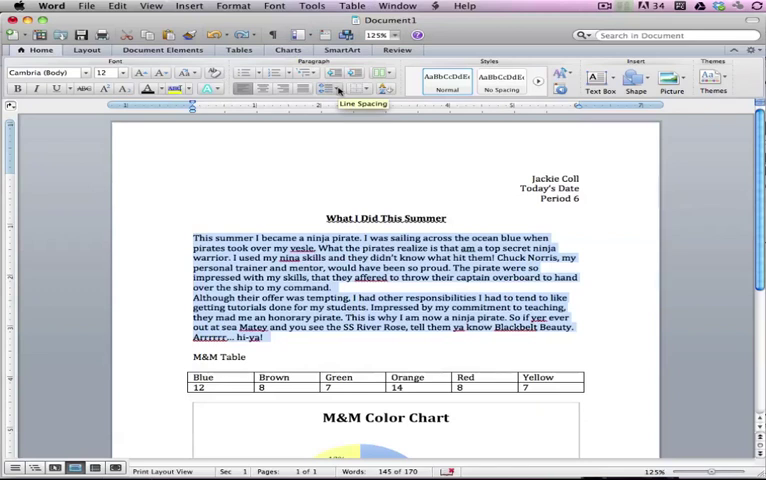
left_click(334, 84)
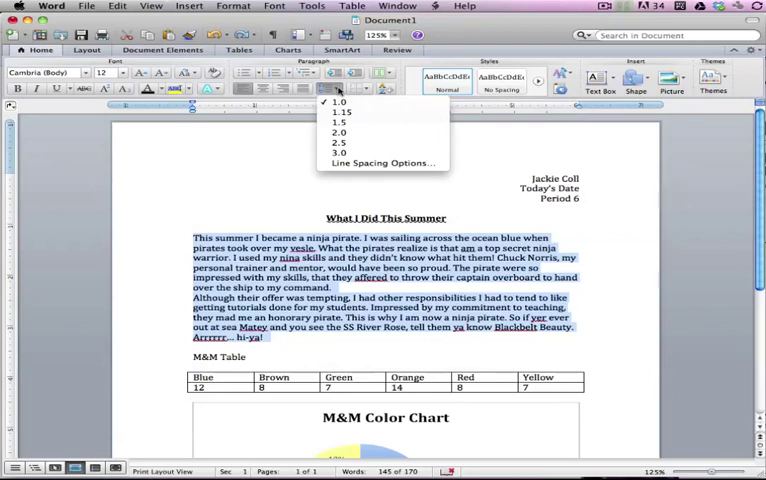
mouse_move(344, 102)
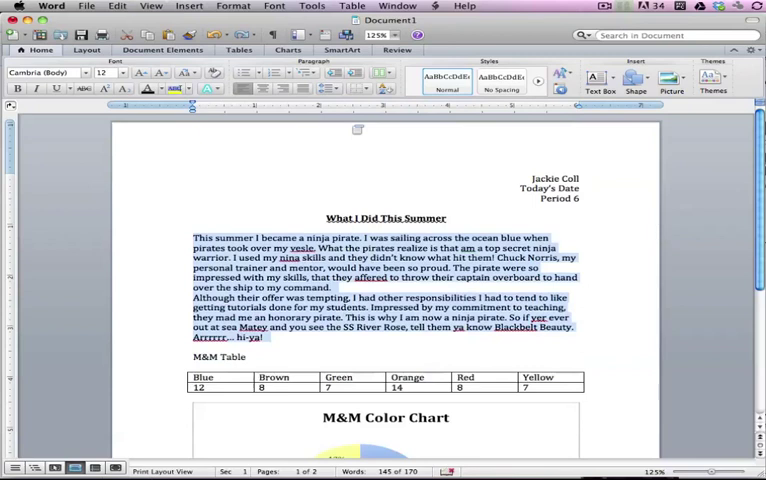
Step: Set the essay paragraph's line spacing to 1.5 lines via Format > Paragraph
left_click(234, 8)
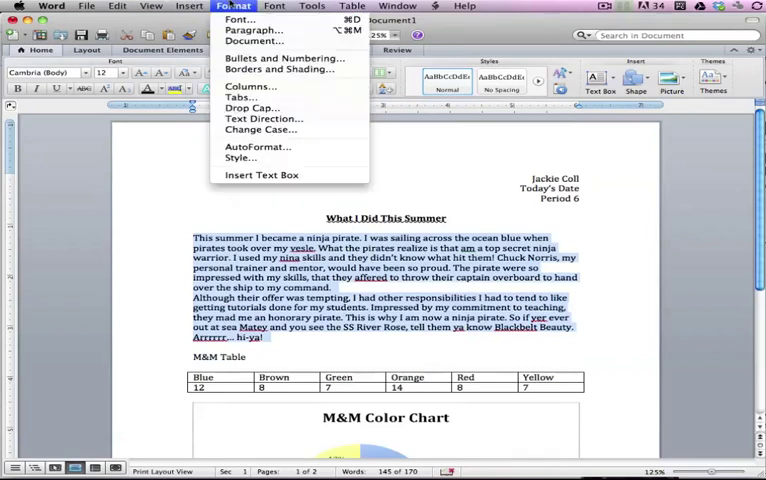
left_click(256, 36)
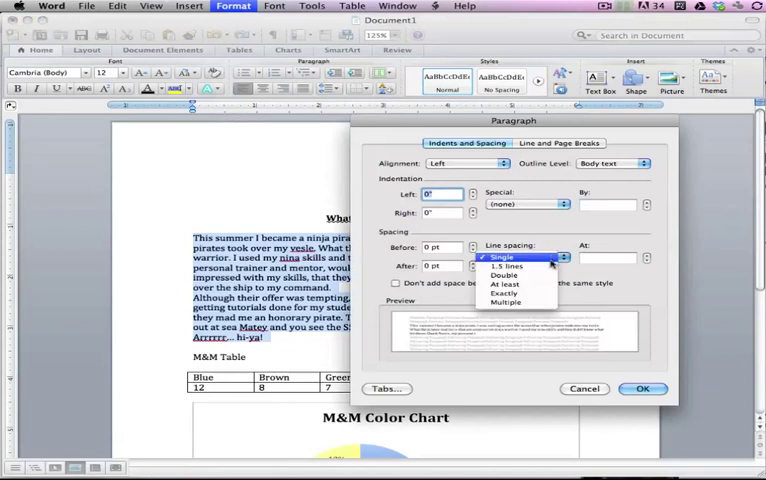
left_click(498, 268)
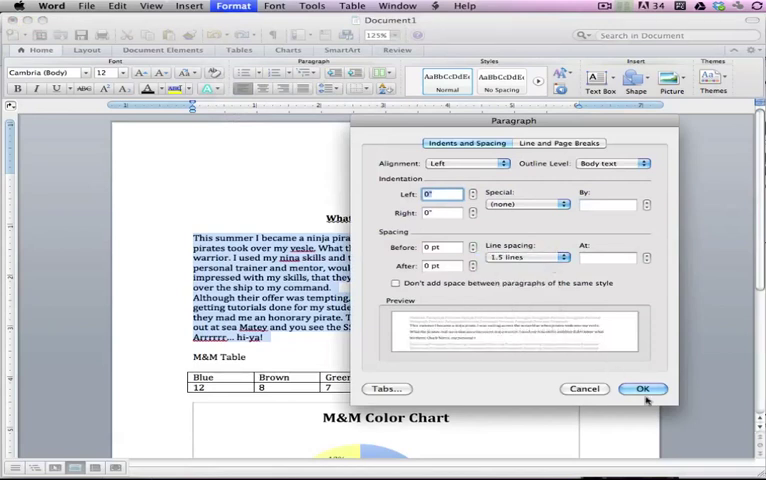
left_click(642, 388)
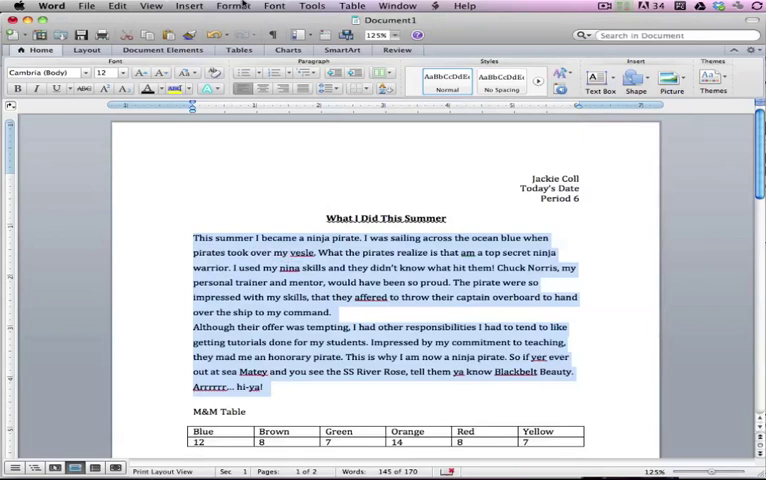
Step: Recheck the Paragraph settings and close them without further changes
left_click(234, 8)
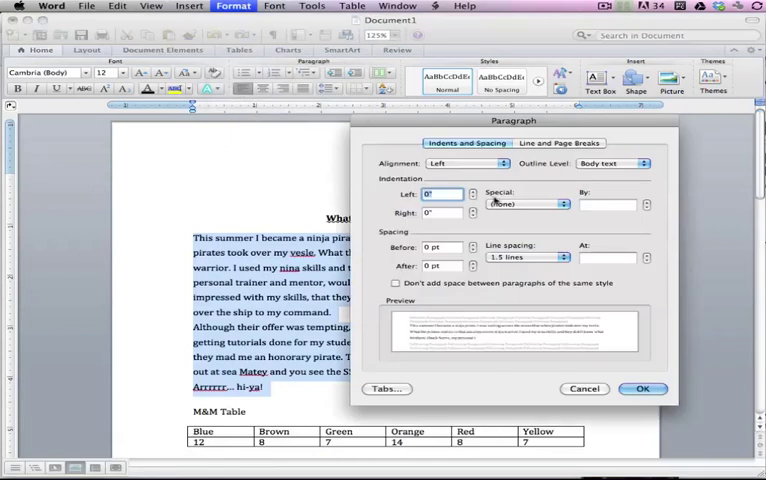
left_click(644, 388)
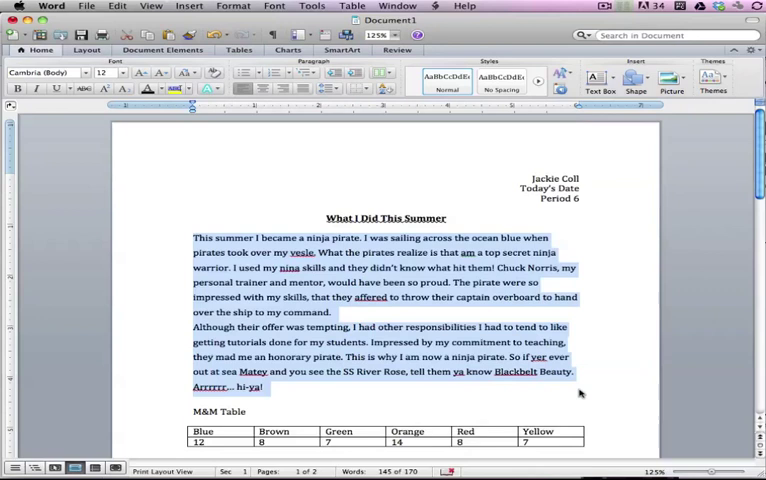
left_click(416, 342)
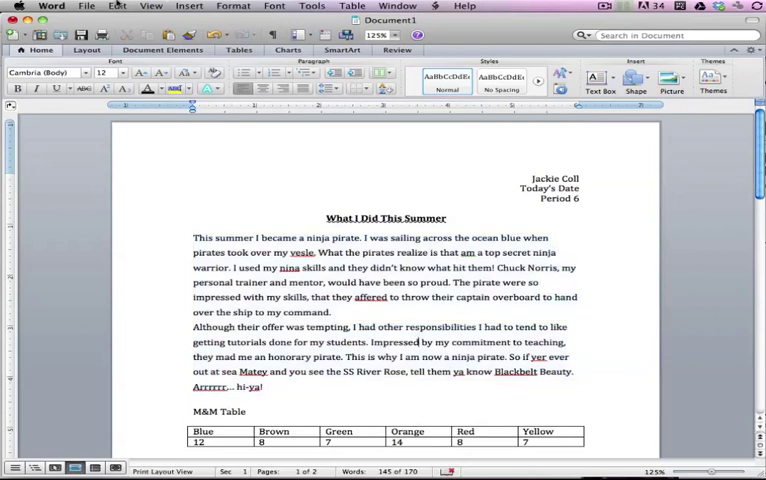
left_click(118, 8)
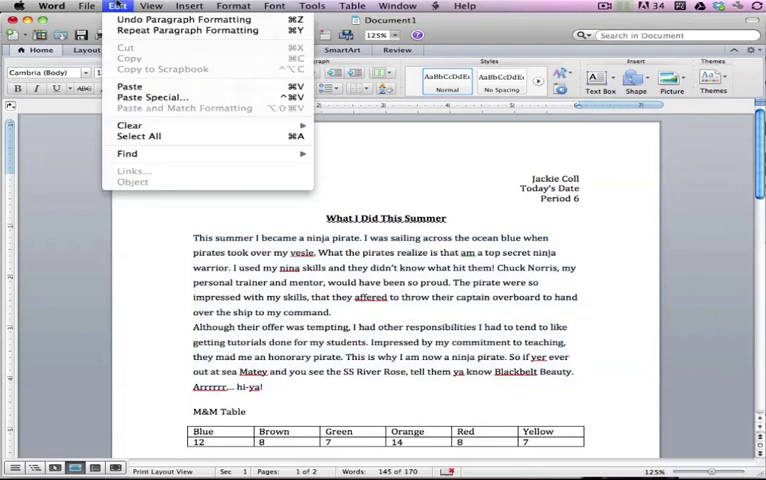
left_click(416, 340)
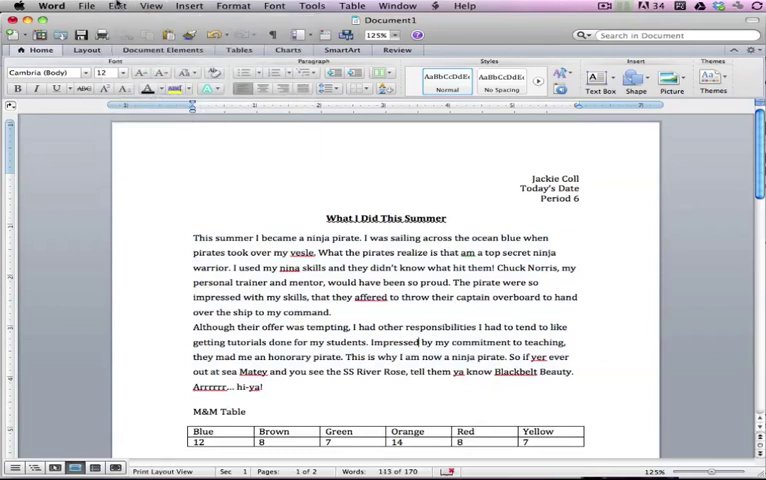
left_click(238, 8)
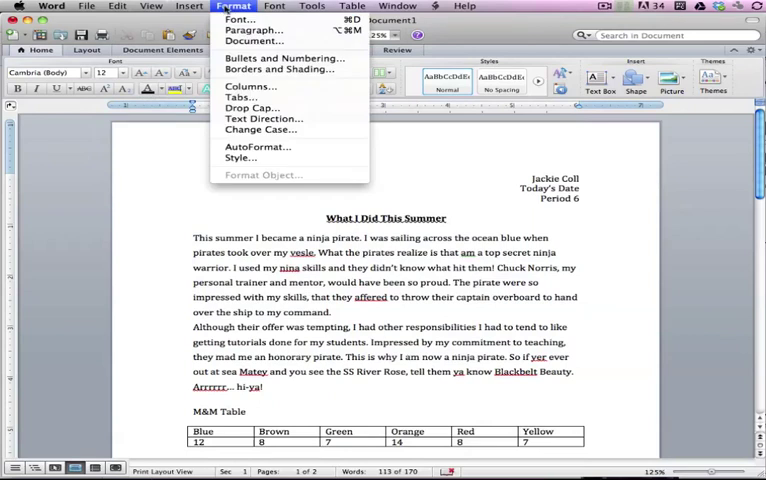
left_click(308, 8)
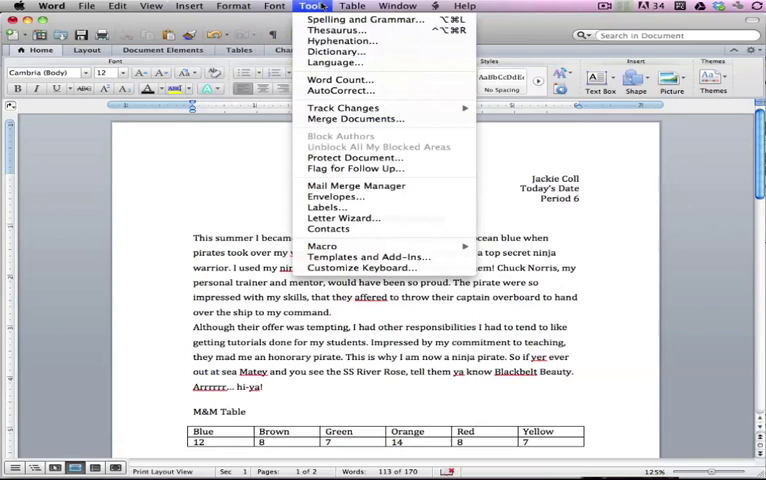
left_click(458, 8)
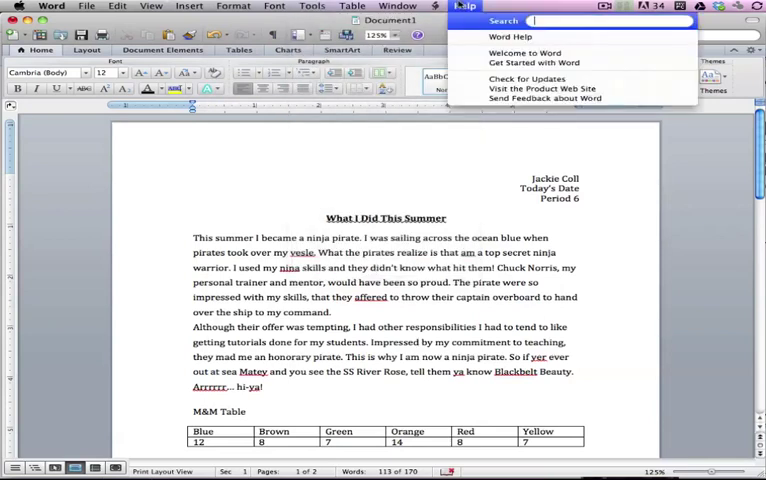
type("spell")
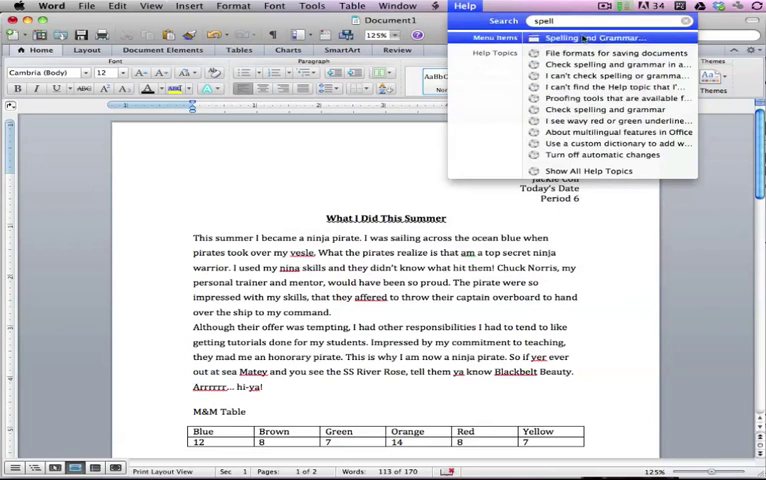
left_click(312, 8)
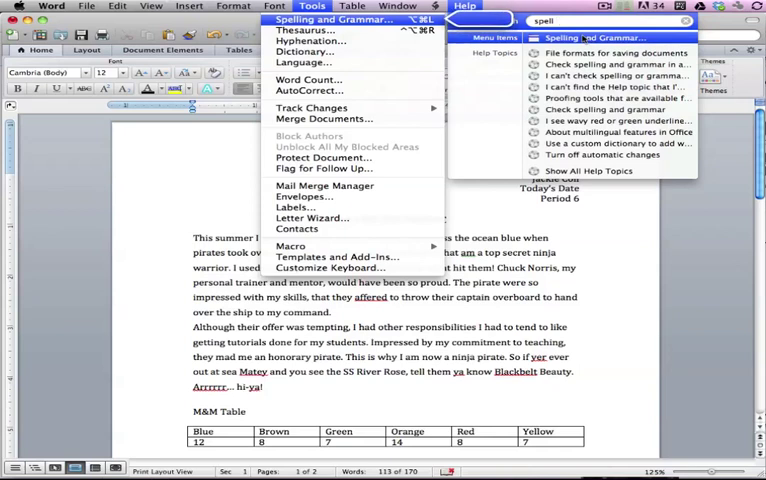
left_click(396, 6)
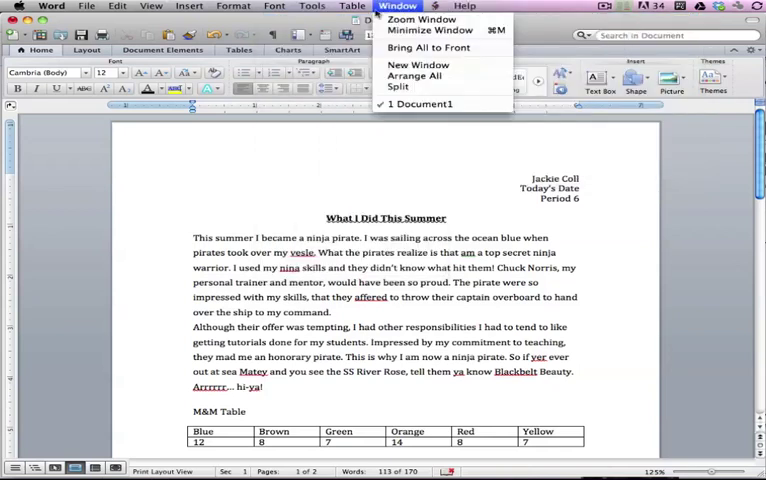
Step: Start the Spelling and Grammar check from the Tools menu
left_click(312, 8)
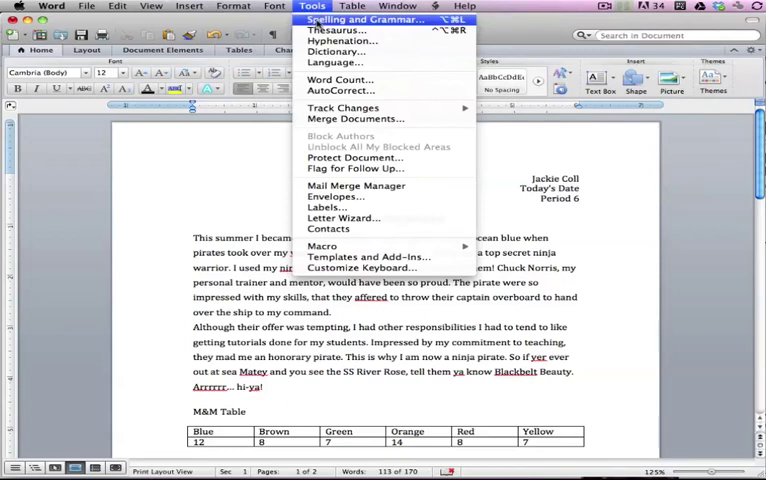
left_click(358, 22)
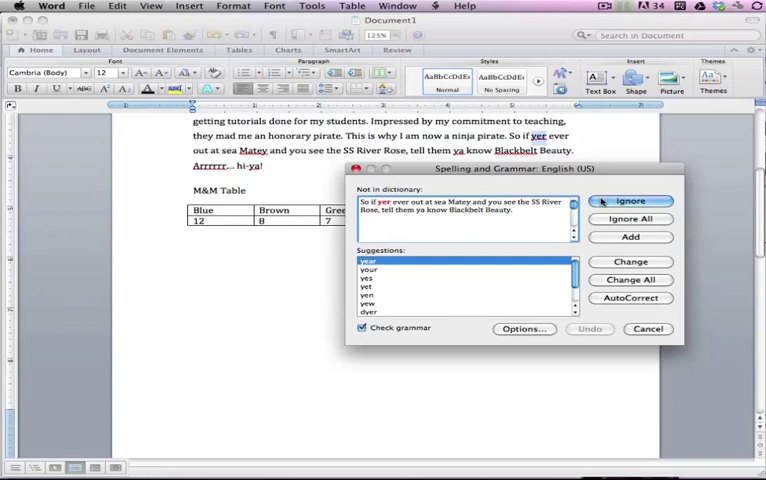
left_click(630, 200)
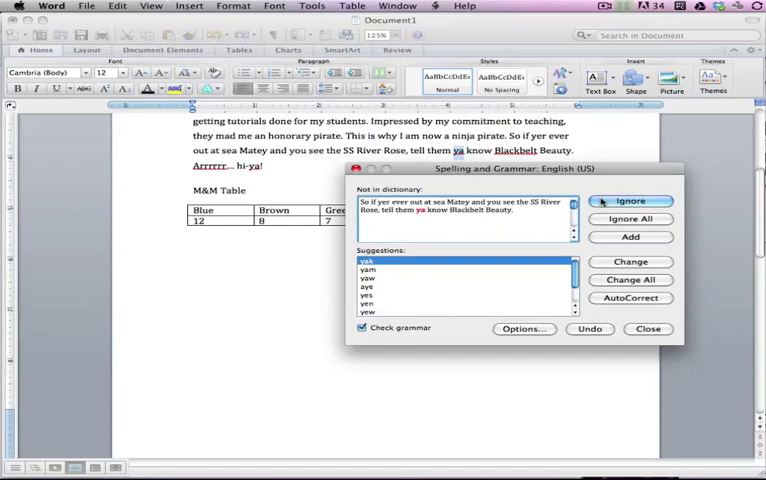
Step: Ignore the flags on yer, Blackbelt and the Arrrrr exclamation
left_click(630, 200)
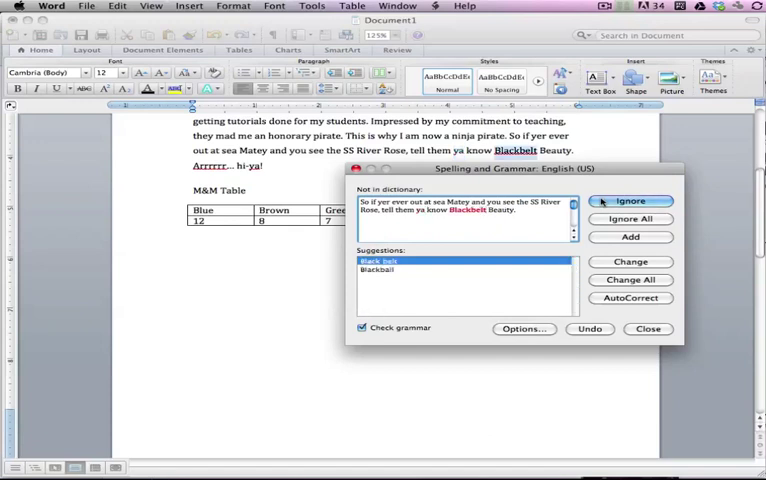
left_click(630, 200)
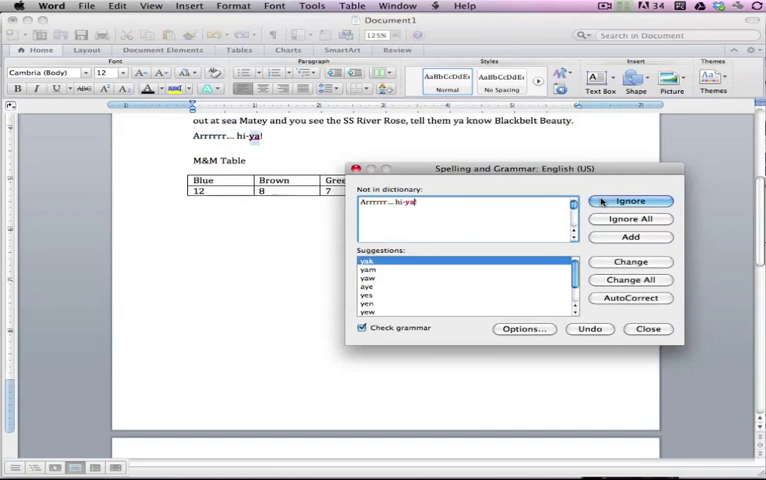
left_click(630, 200)
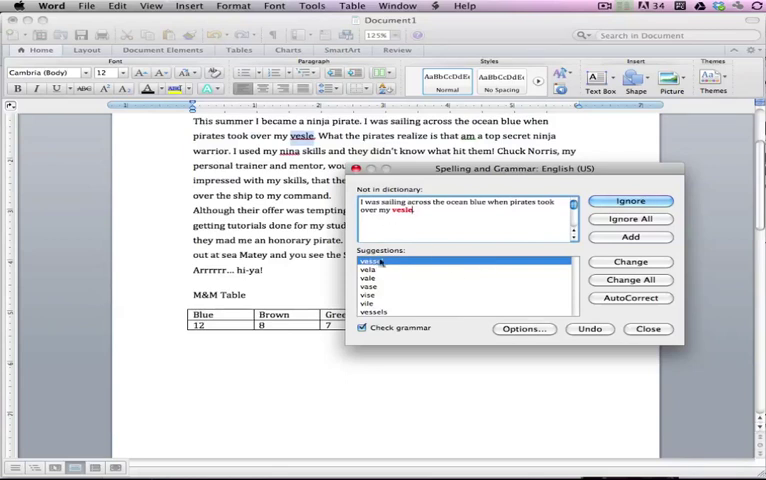
Step: Change vesle to vessel, ignore the subject-verb warning, and change nija to ninja
left_click(630, 262)
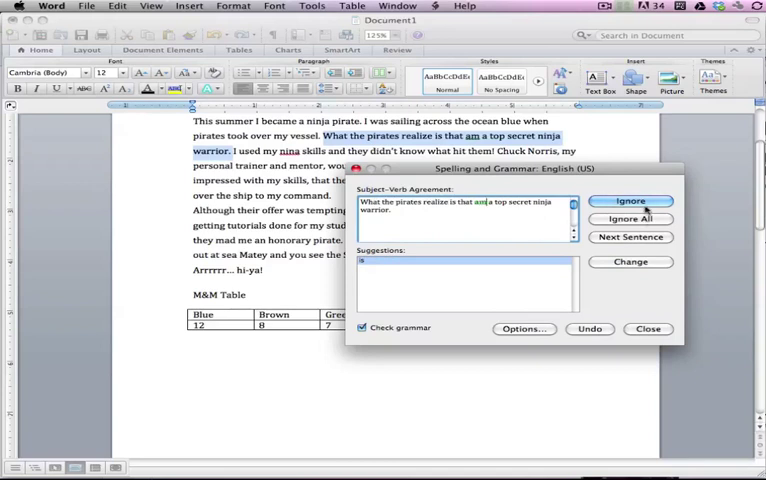
left_click(630, 200)
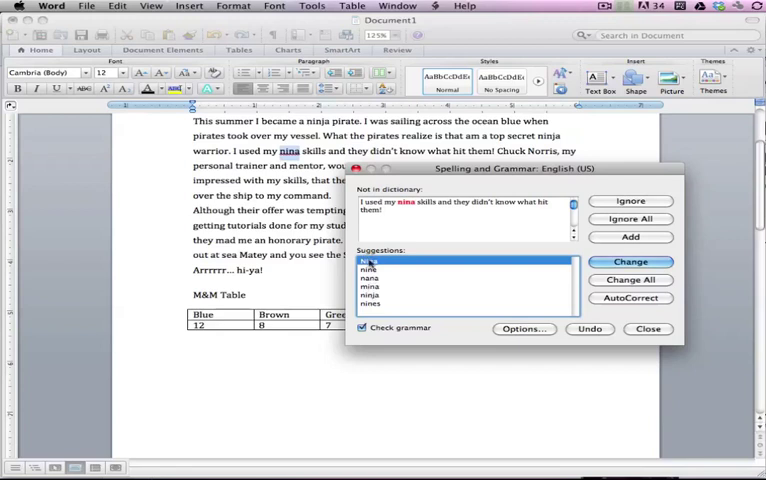
left_click(372, 296)
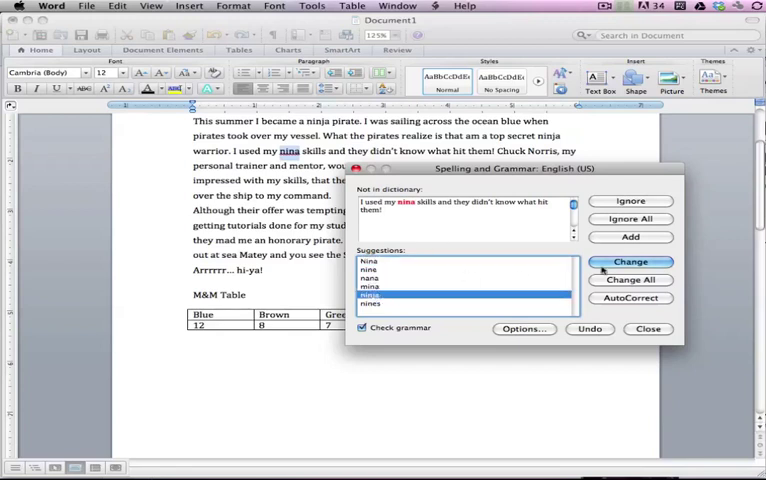
left_click(630, 260)
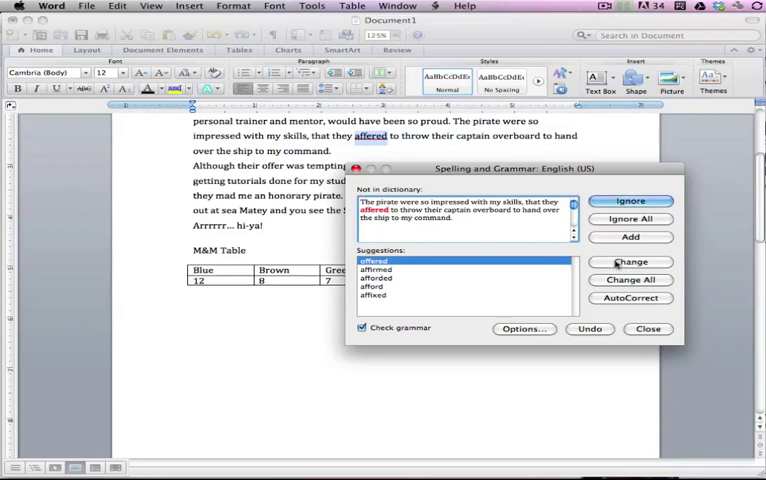
Step: Correct affored to offered, change 'pirate were' to 'pirates were' and accept 'skills that'
left_click(630, 260)
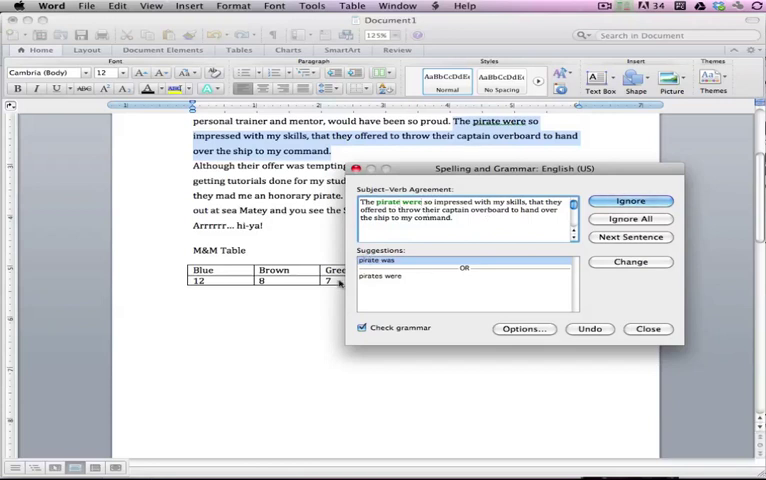
left_click(382, 276)
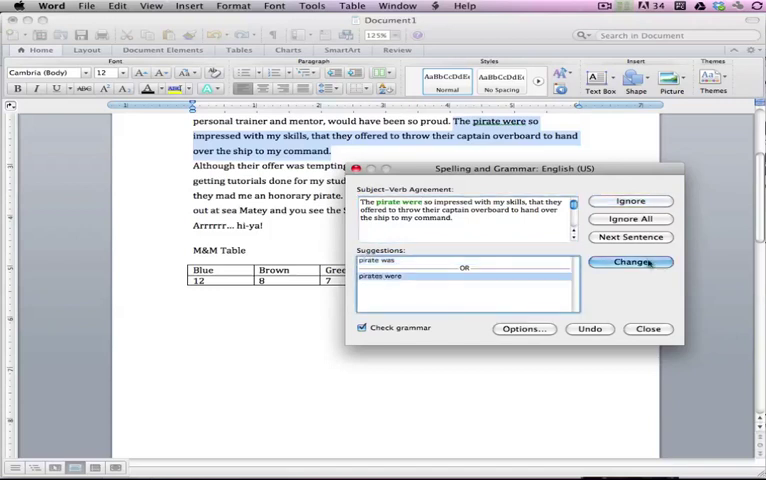
left_click(632, 262)
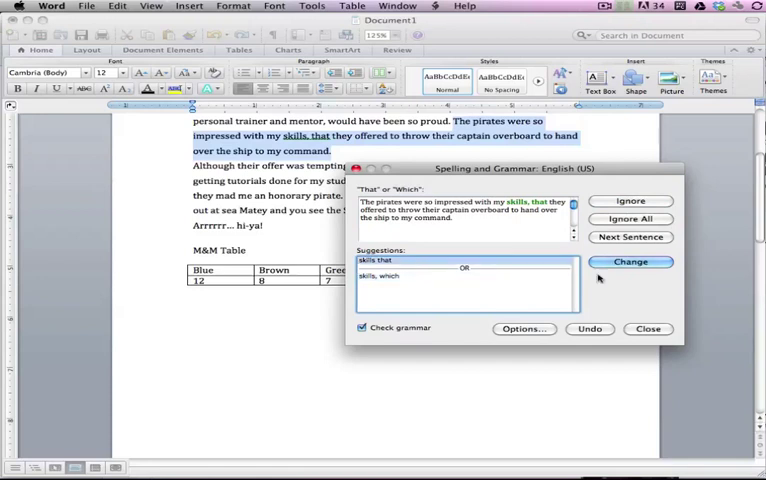
left_click(630, 260)
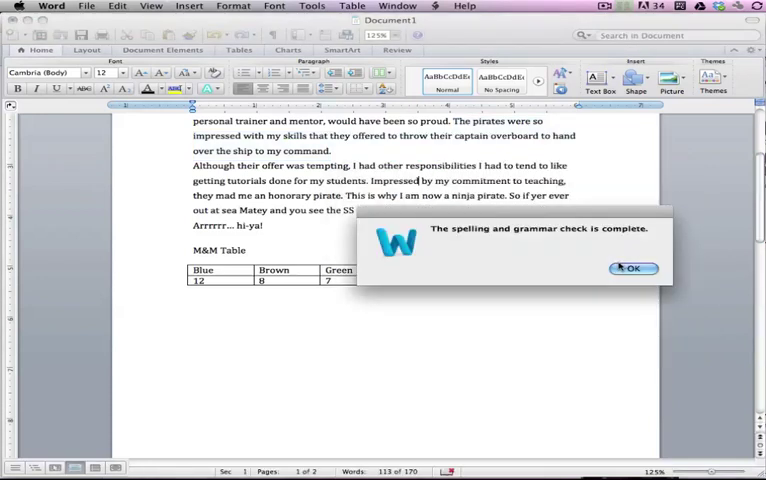
Step: Dismiss the check-complete message and clear the selection to show the corrected essay
left_click(630, 268)
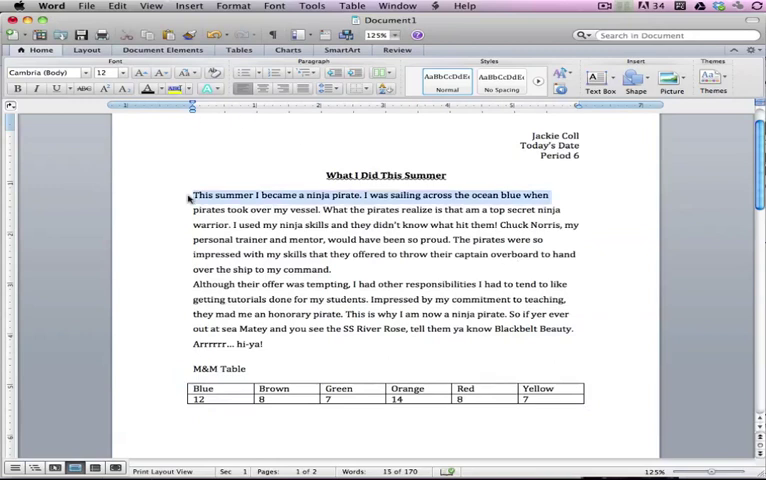
left_click(192, 196)
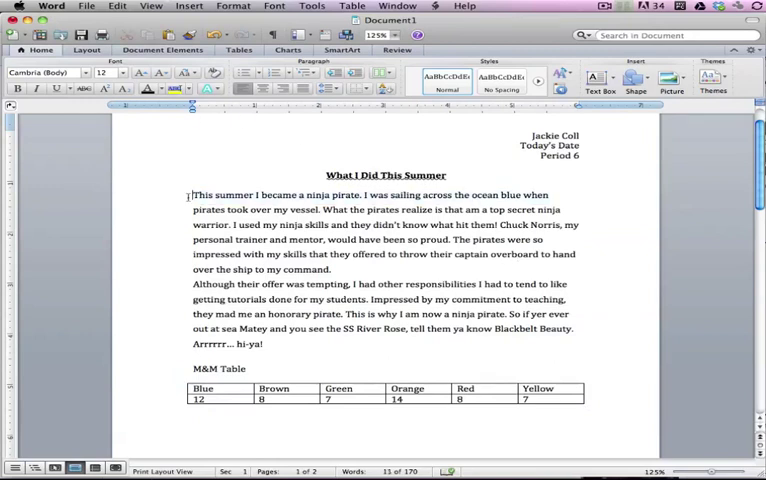